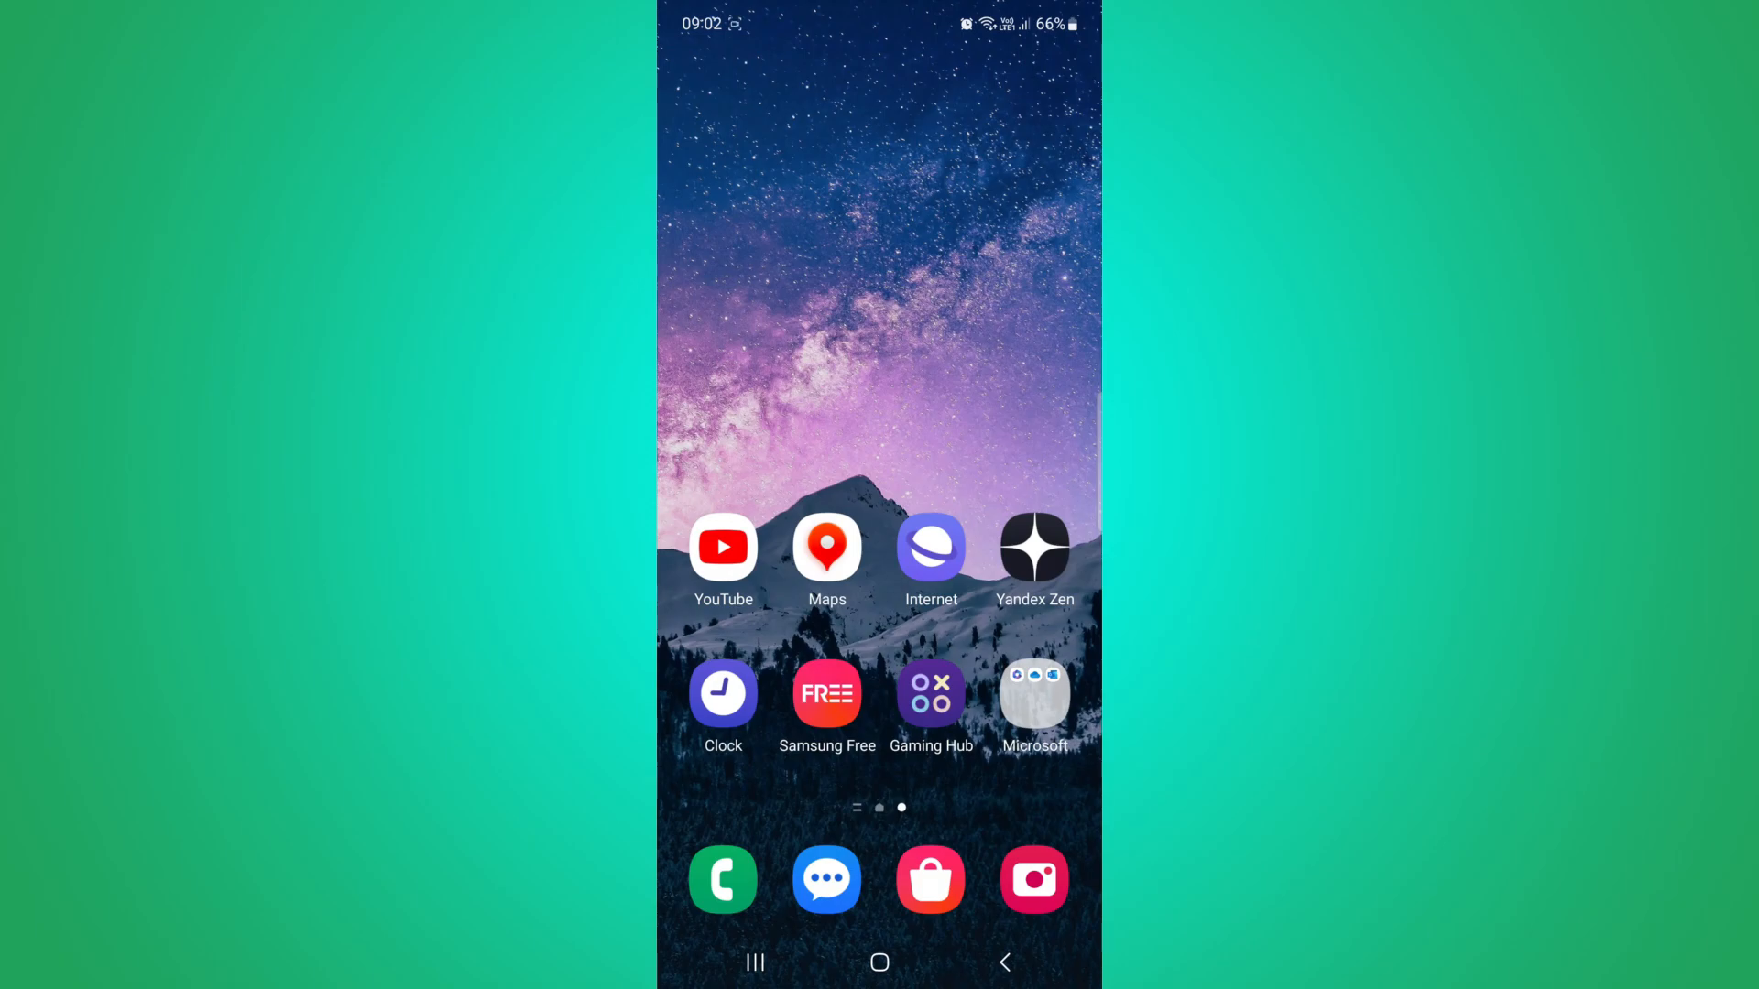
# Step: Launch the YouTube app from the home screen to show its home feed
pyautogui.click(722, 548)
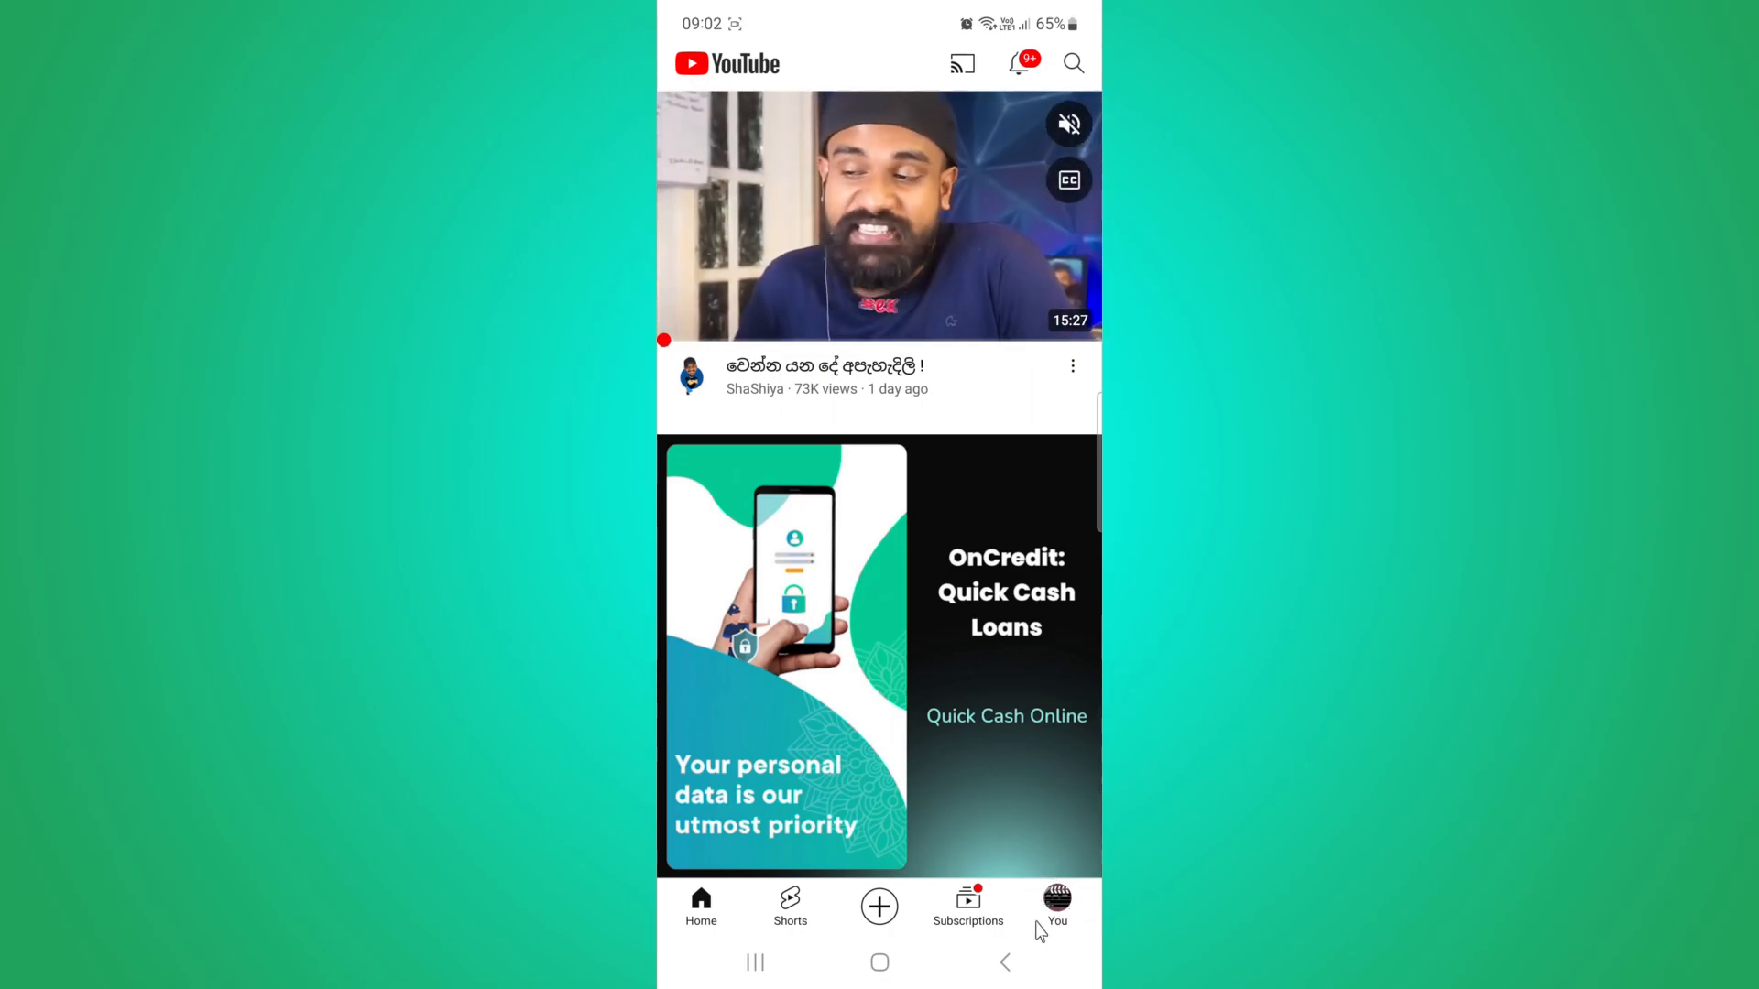
# Step: Go to the You tab showing the account page with history and playlists
pyautogui.click(1055, 905)
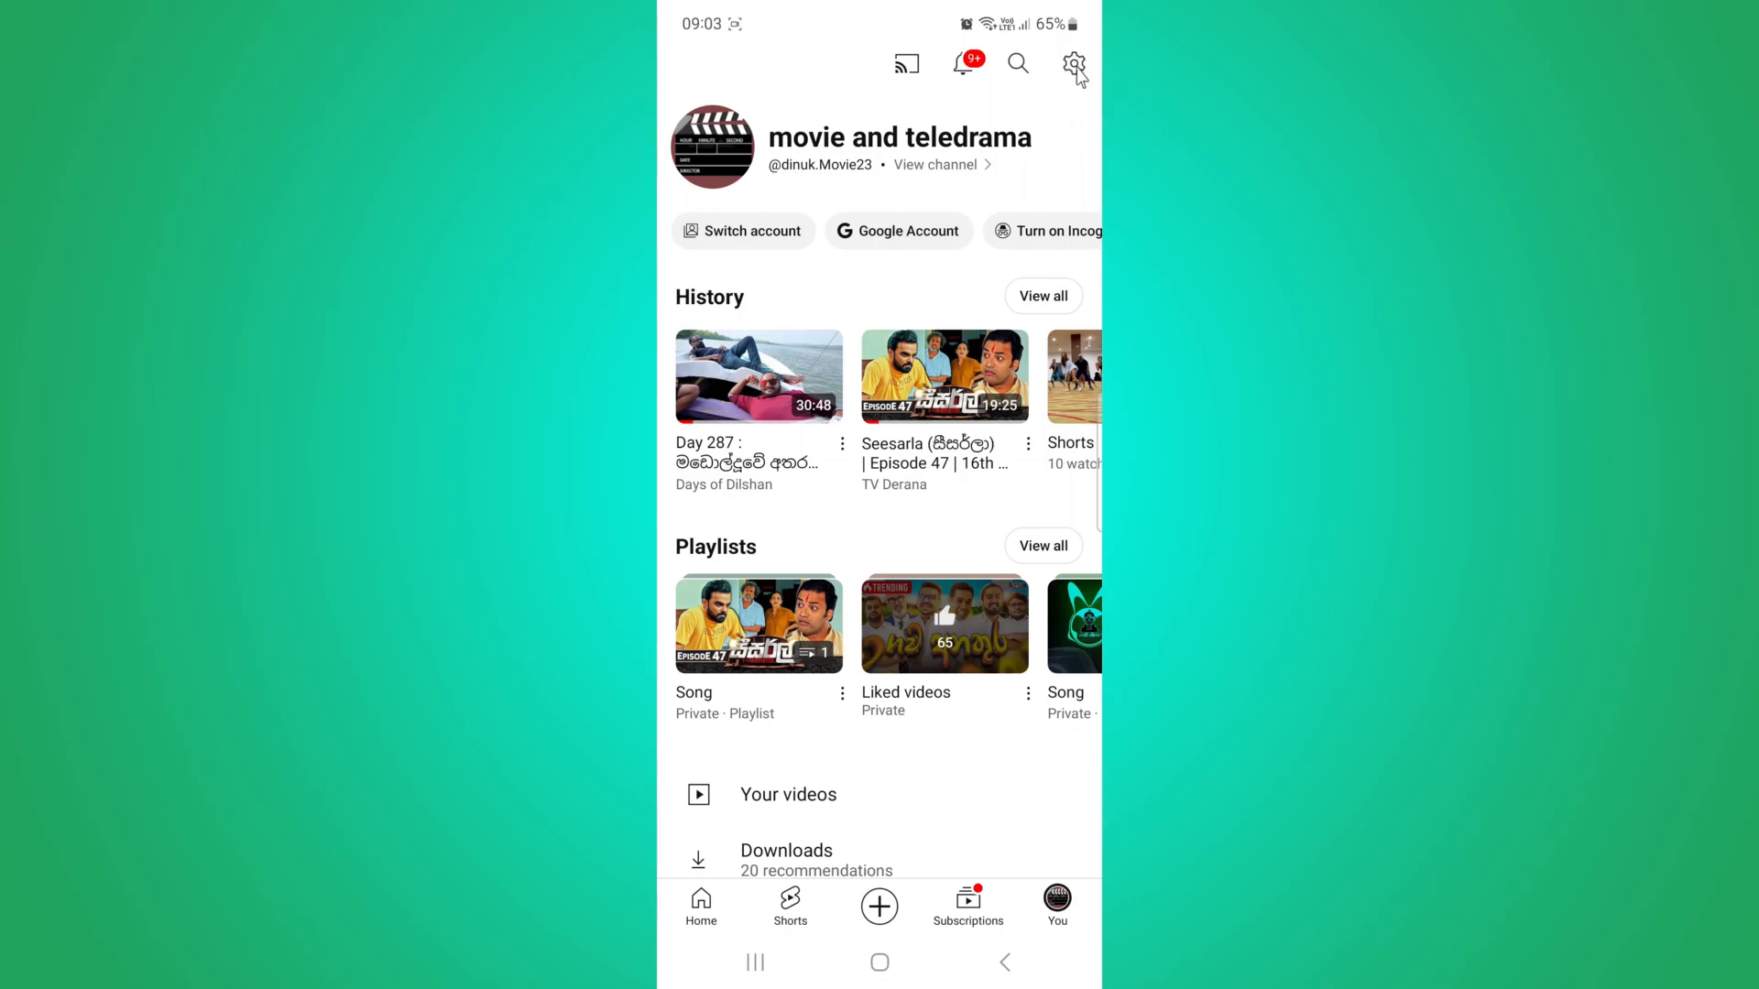
pyautogui.moveTo(1075, 73)
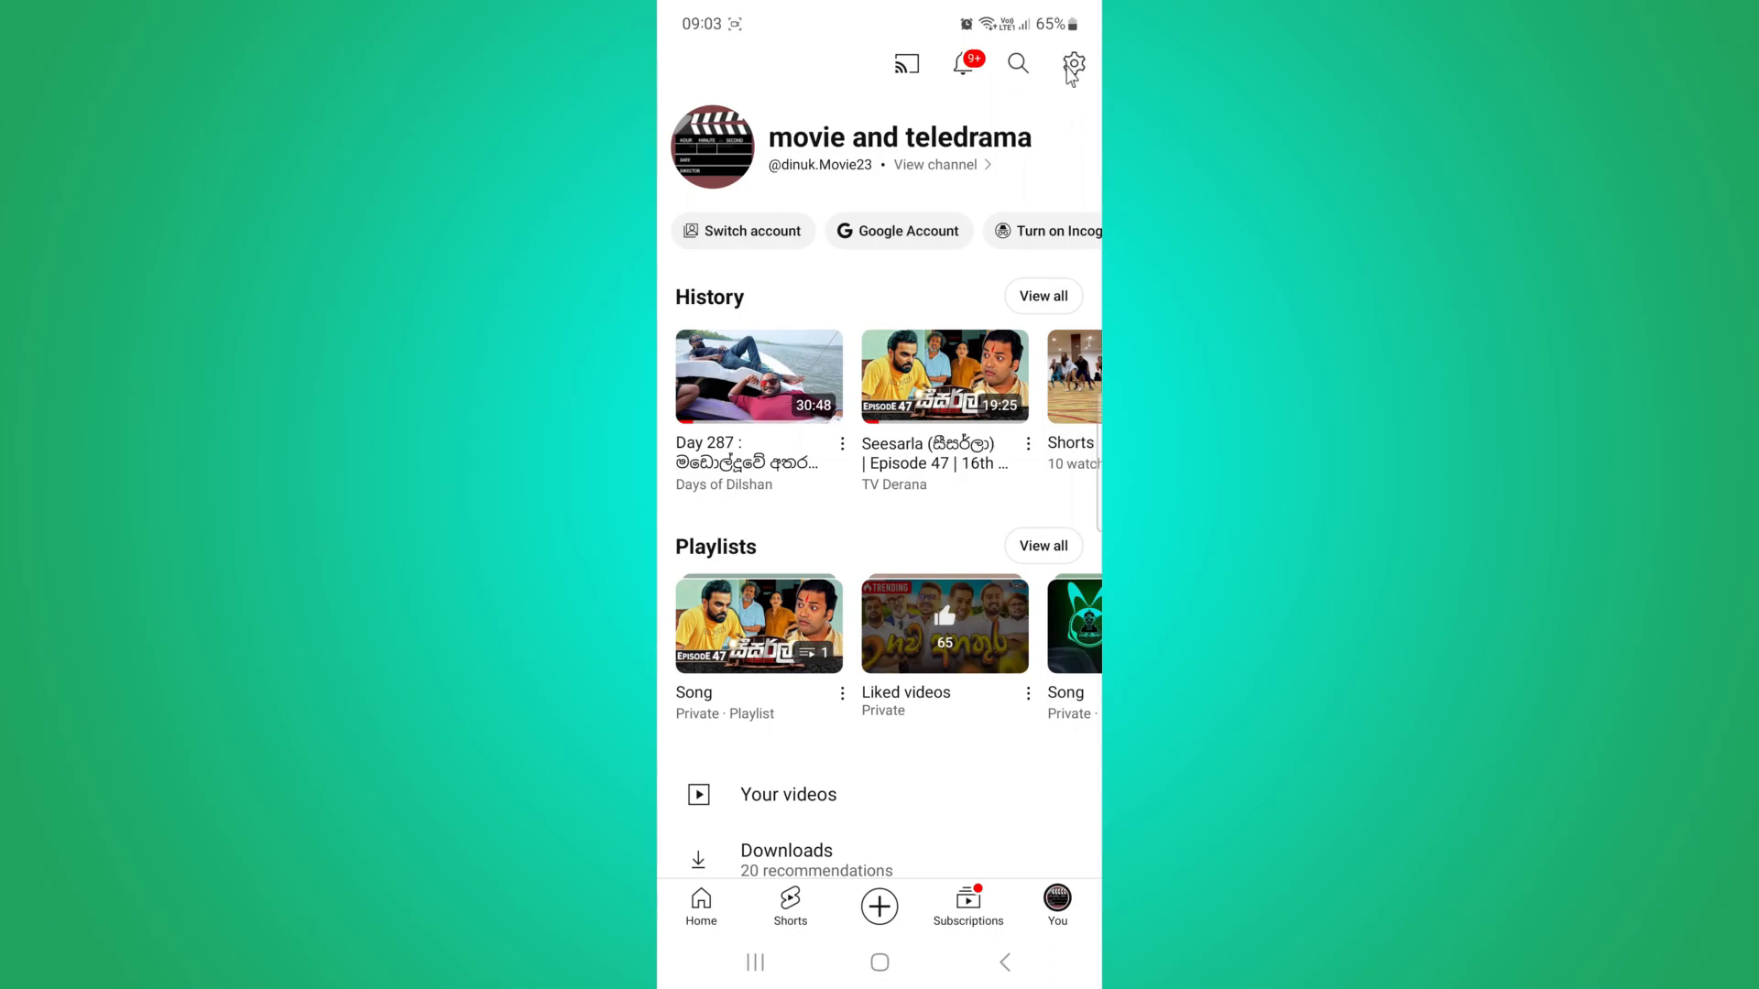
# Step: Go from the gear icon into Settings and then the General settings page
pyautogui.click(1072, 64)
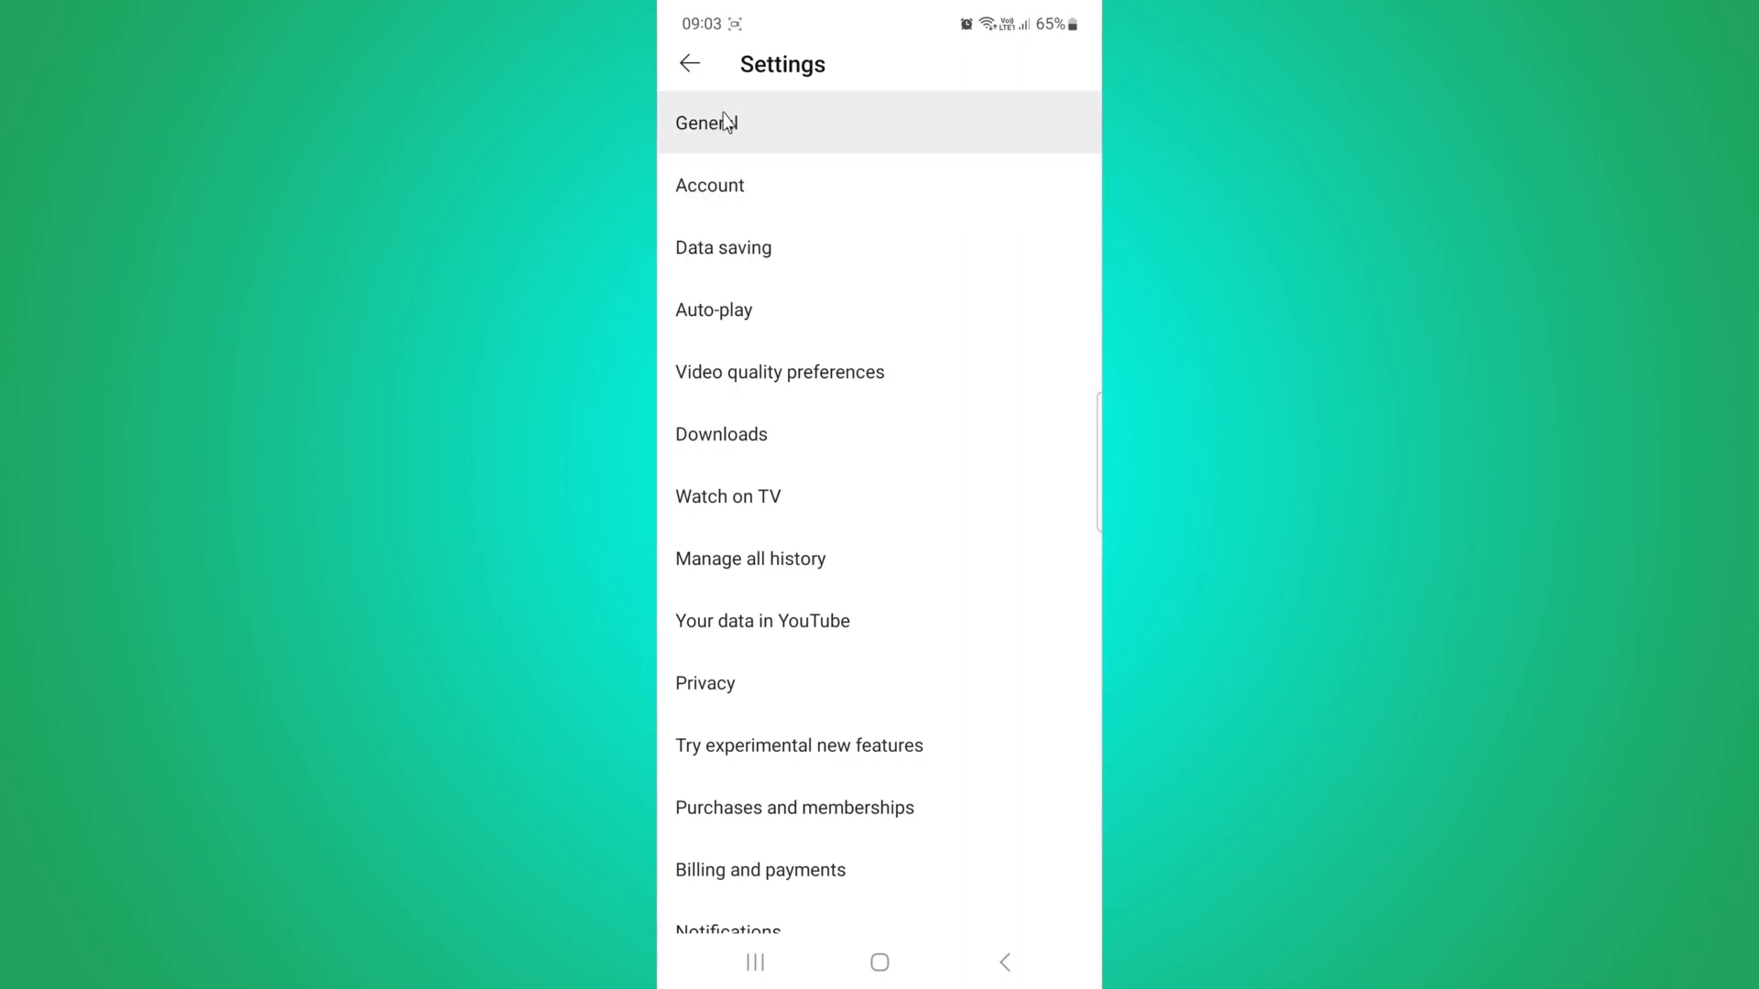
pyautogui.click(707, 122)
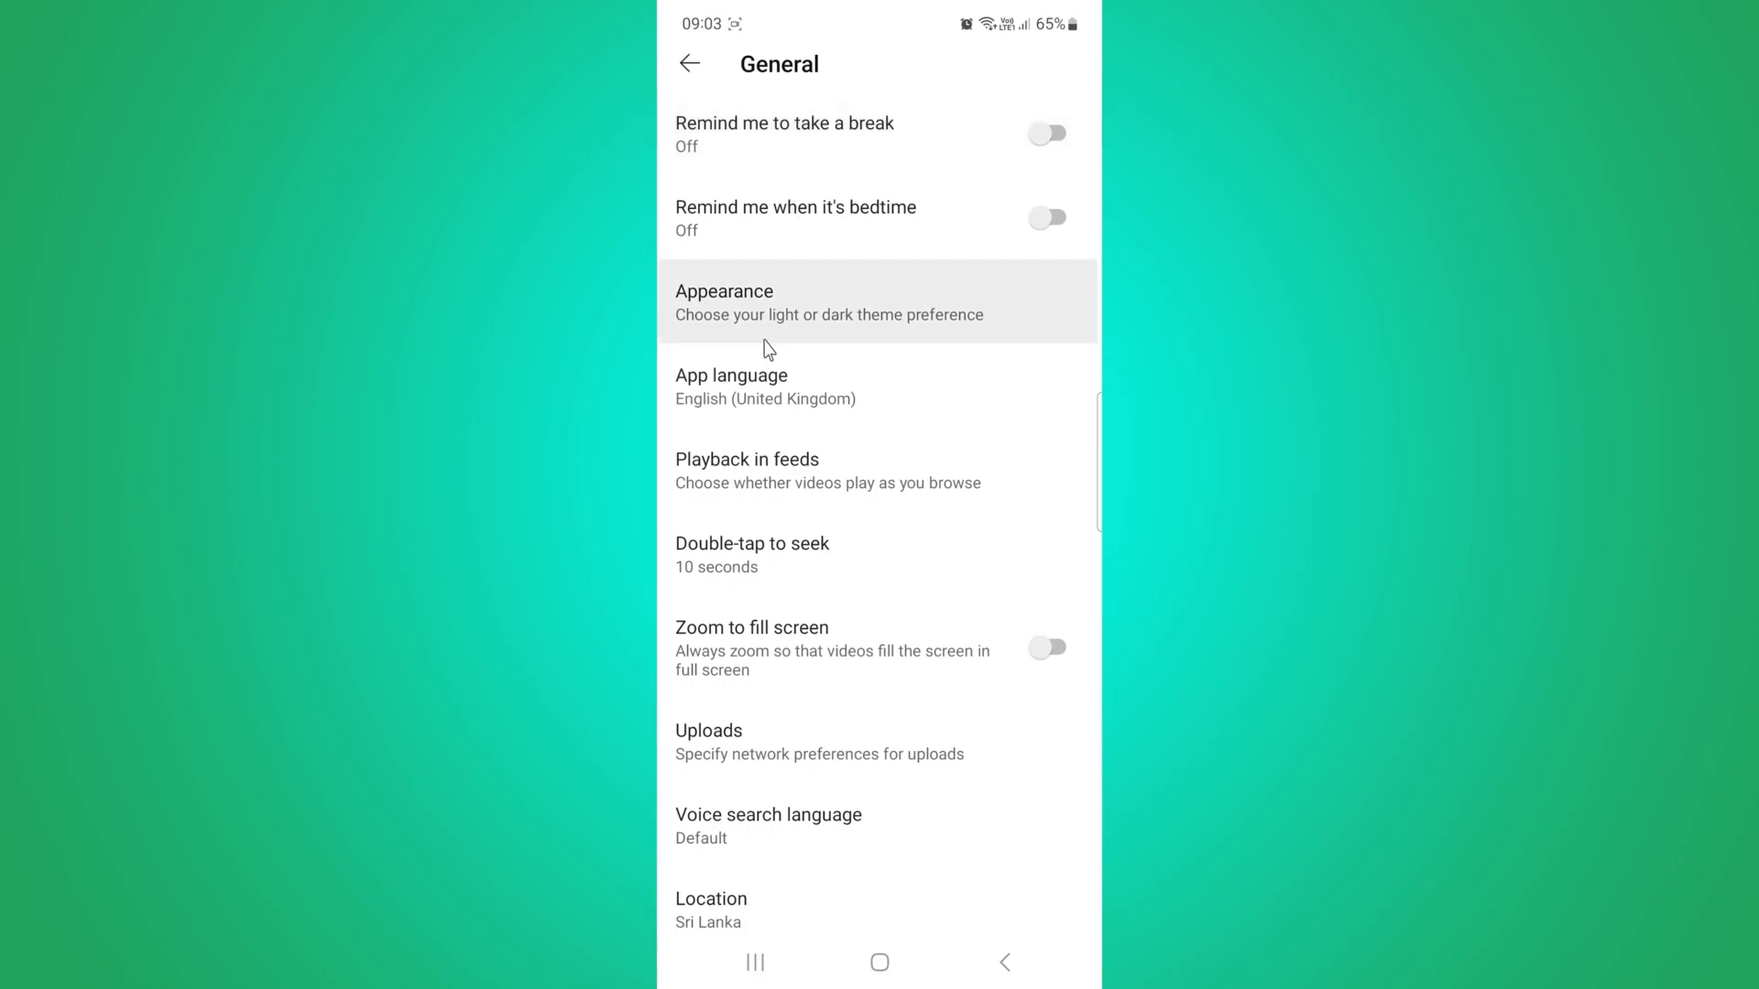
# Step: Switch the Restricted Mode toggle off further down the General settings
pyautogui.scroll(-3)
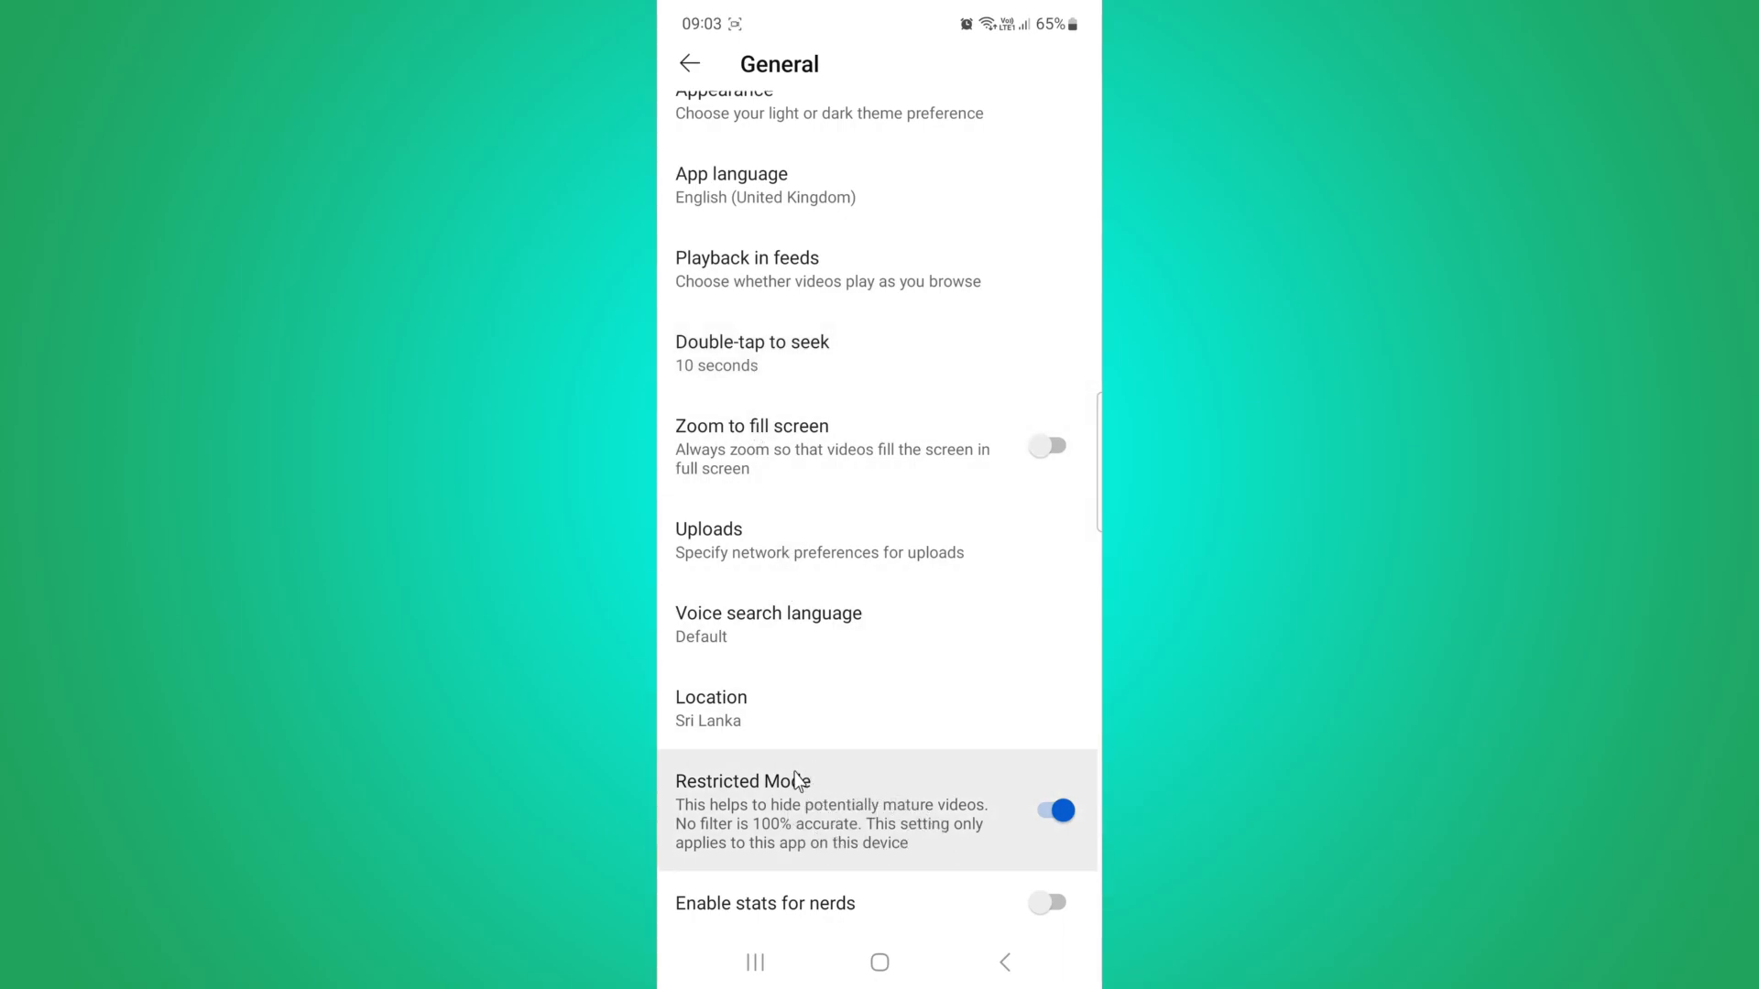
pyautogui.moveTo(940, 830)
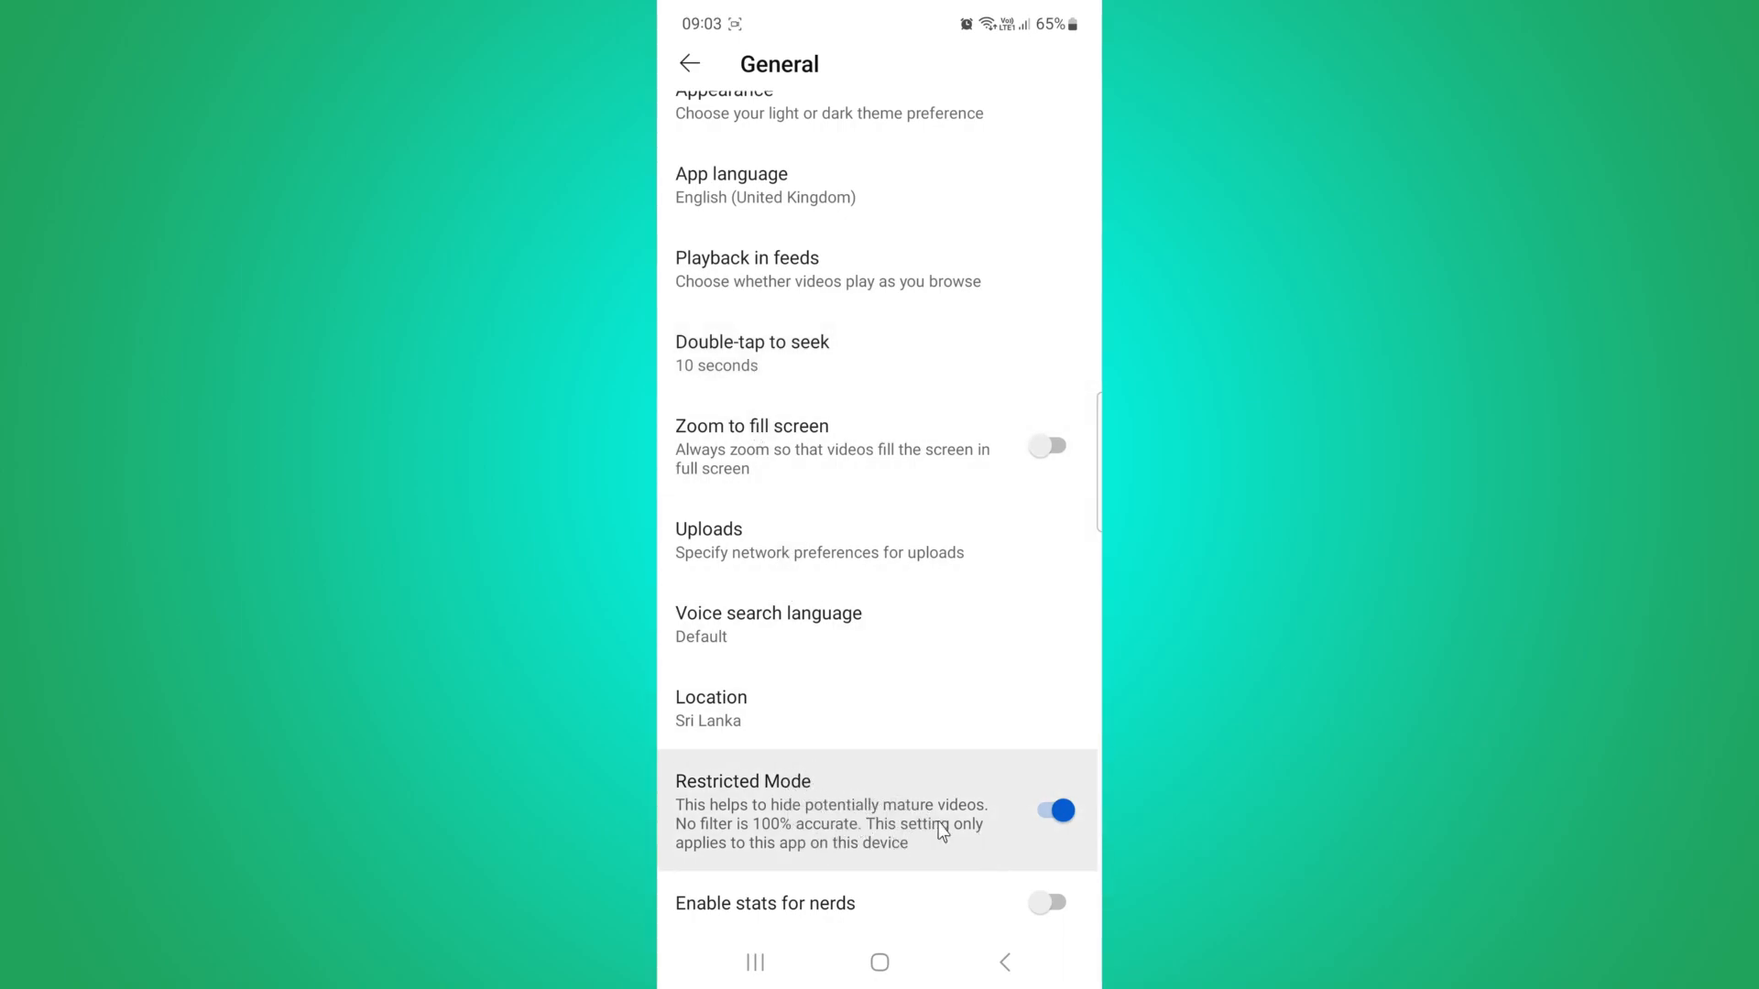
pyautogui.click(1046, 809)
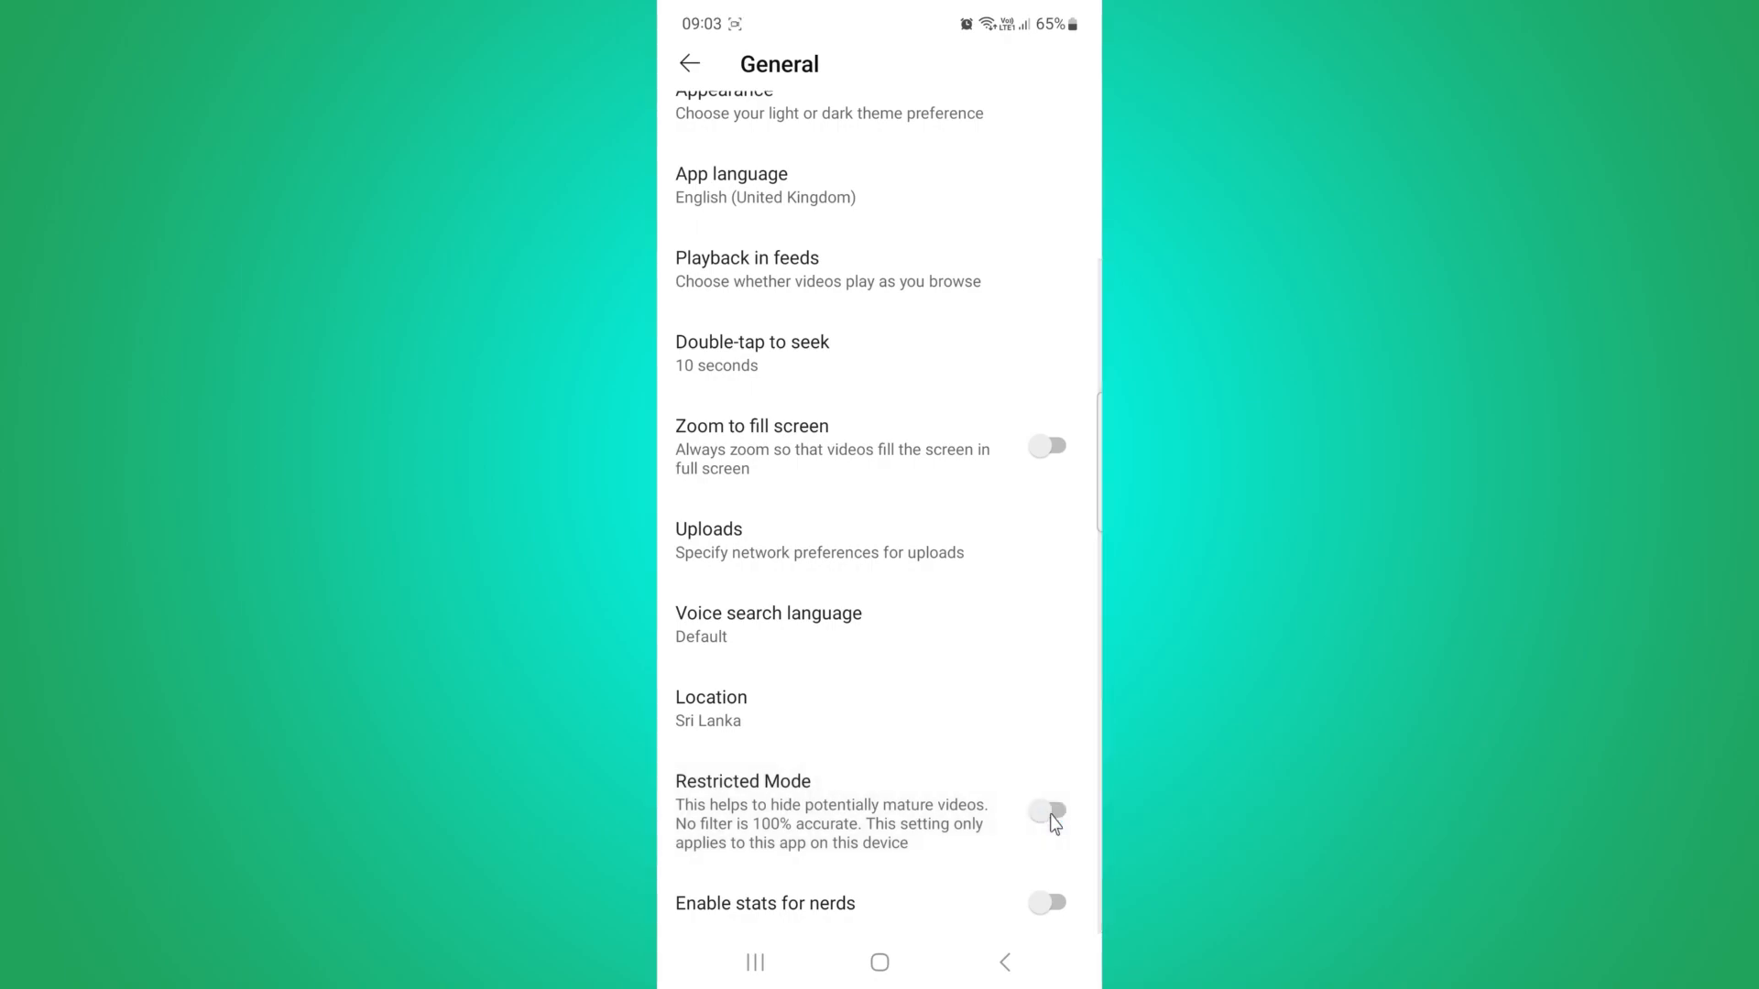